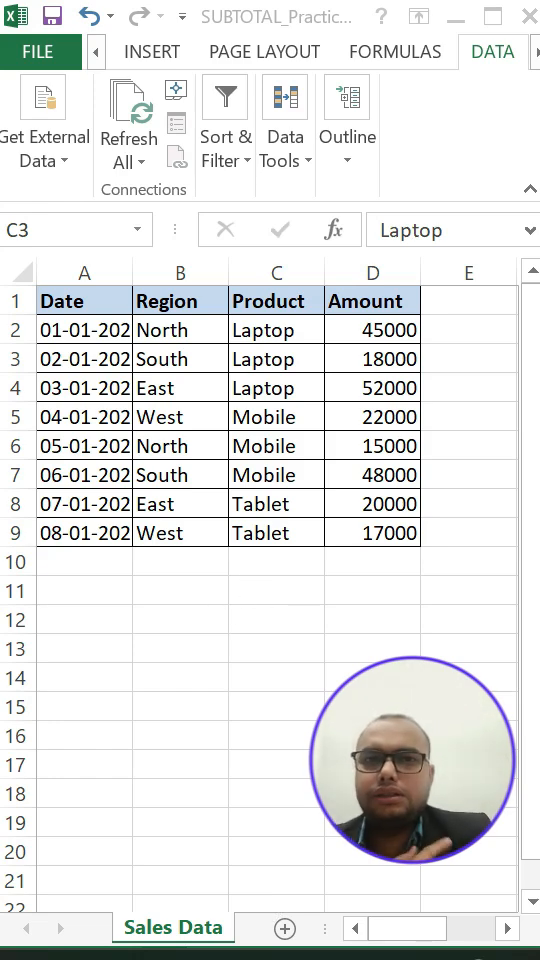
{"action": "mouse_move", "coordinate": [428, 388]}
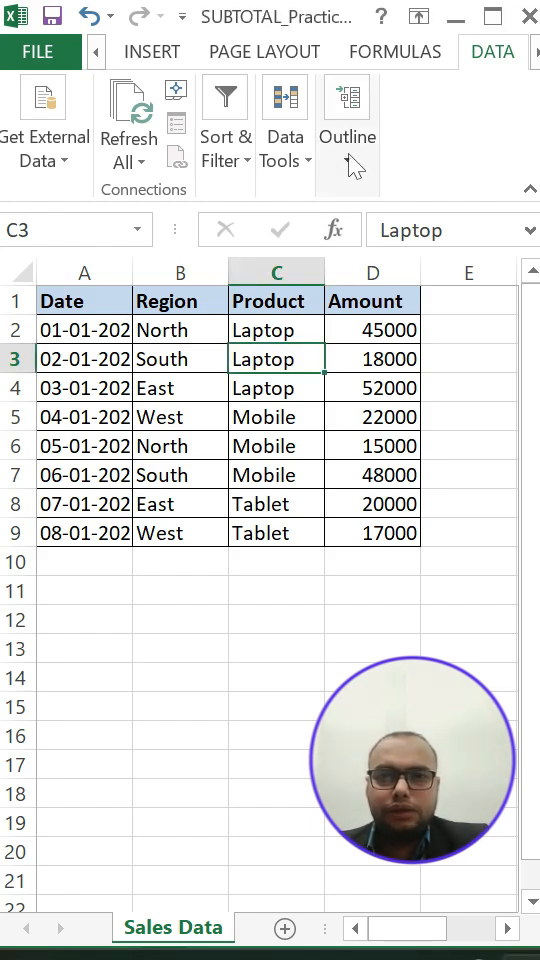
Step: Select the sales data range A1:D9 from the Date header to the last Amount
{"action": "left_click", "coordinate": [348, 116]}
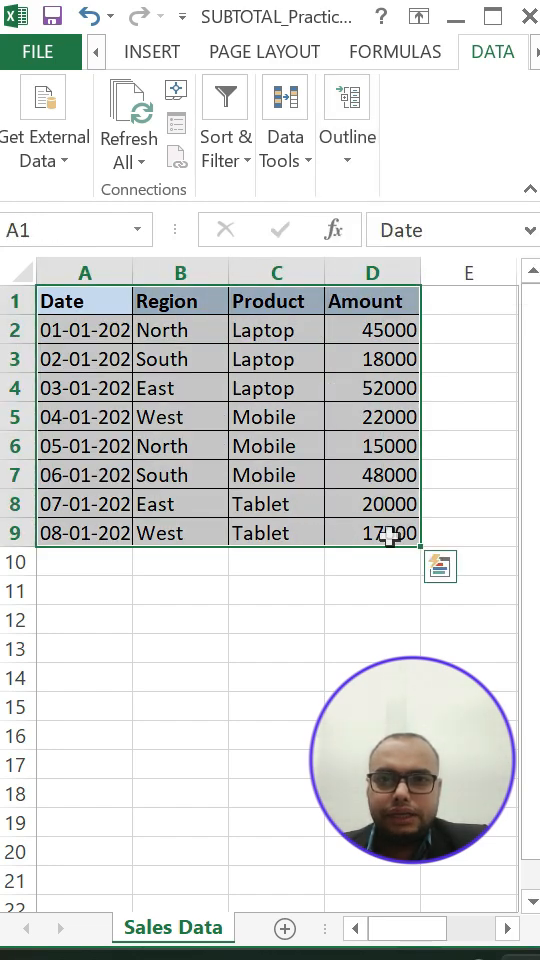
Step: Set up a subtotal summing Amount at each change in Product using Sum
{"action": "left_click", "coordinate": [348, 122]}
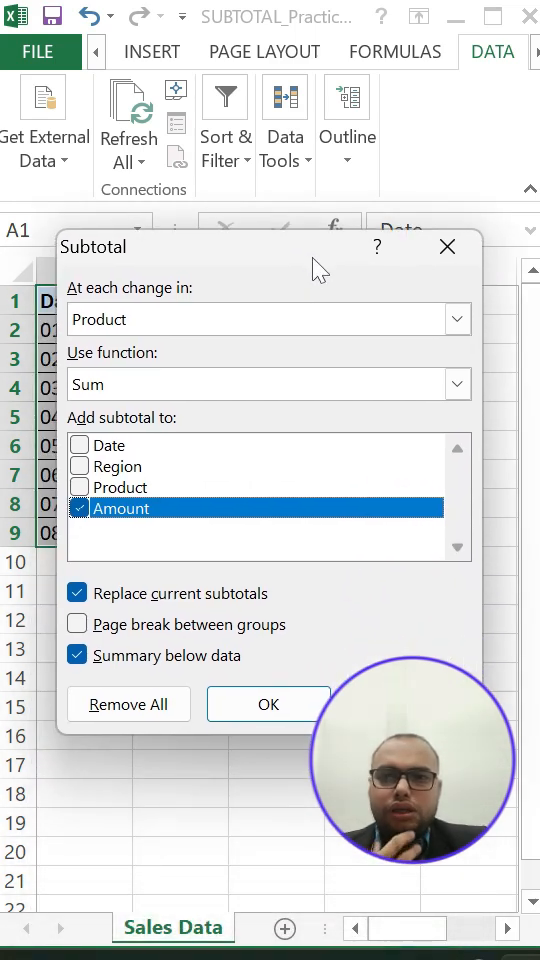
{"action": "mouse_move", "coordinate": [180, 508]}
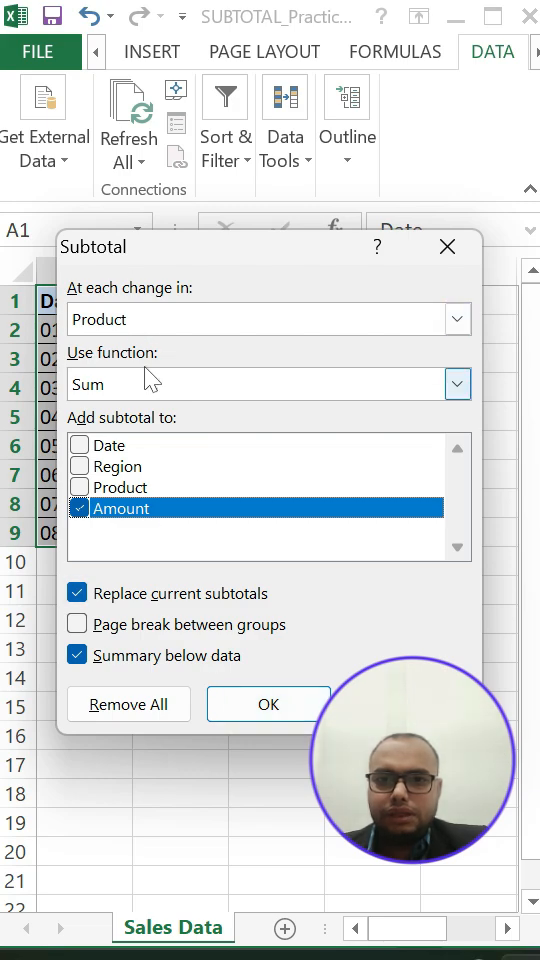
{"action": "left_click", "coordinate": [456, 384]}
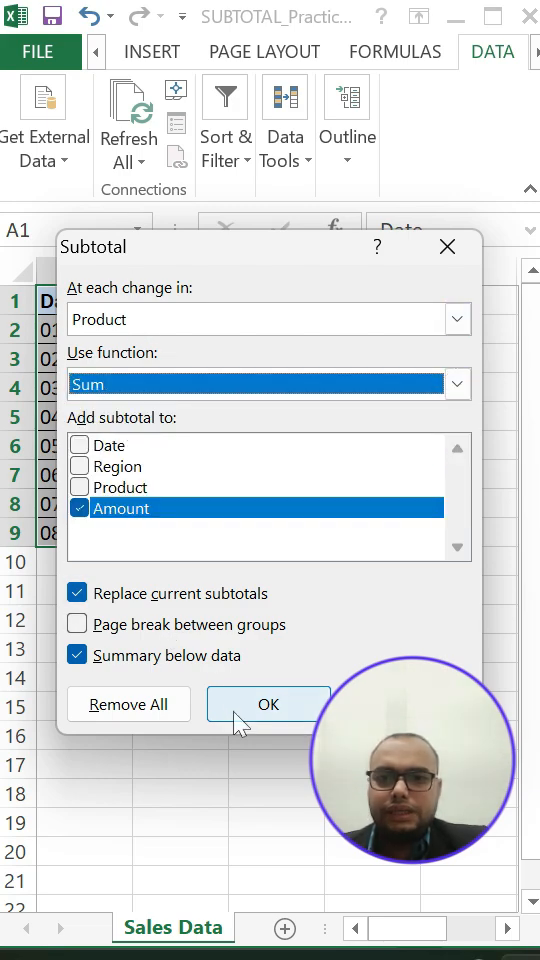
Step: Apply subtotals: Laptop 115000, Mobile 85000, Tablet 37000, Grand Total 237000 with outline groups
{"action": "left_click", "coordinate": [268, 704]}
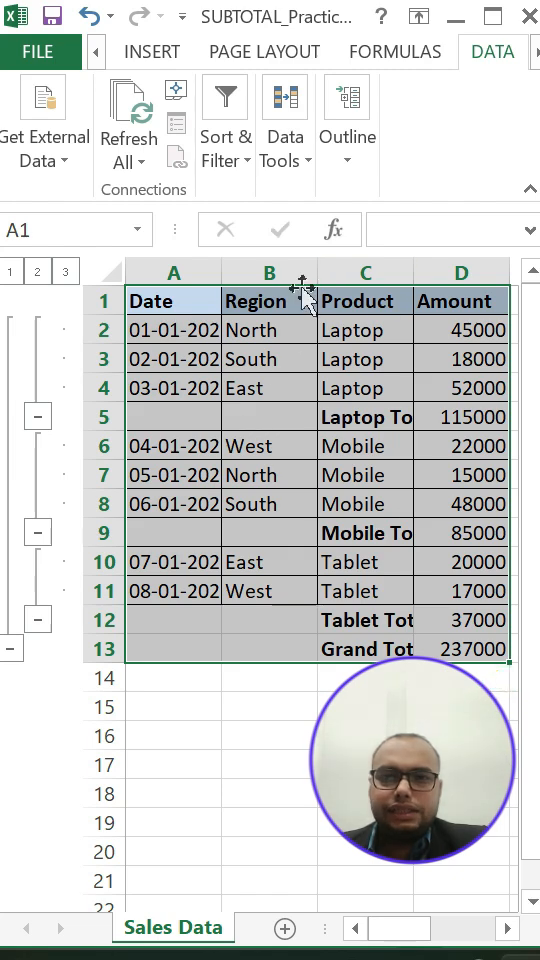
{"action": "mouse_move", "coordinate": [416, 272]}
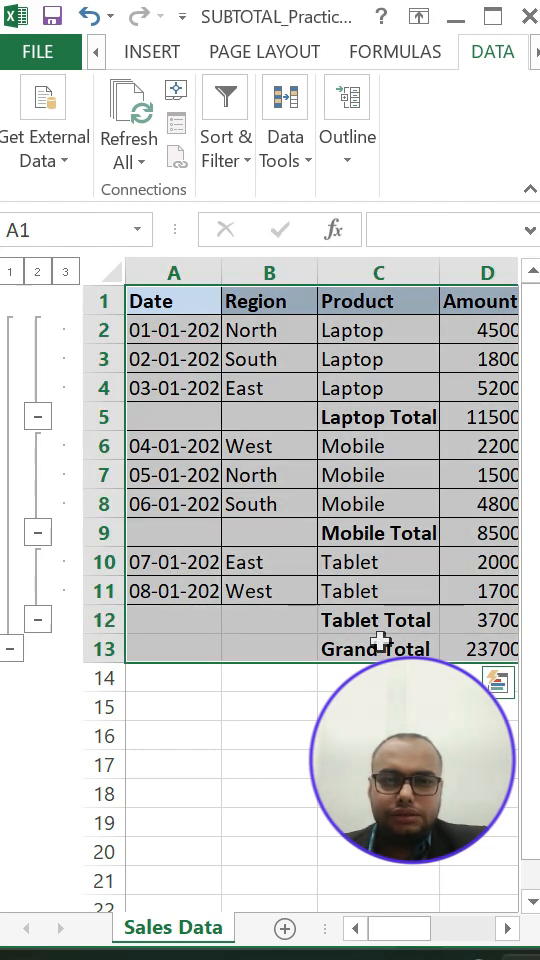
{"action": "left_click", "coordinate": [378, 648]}
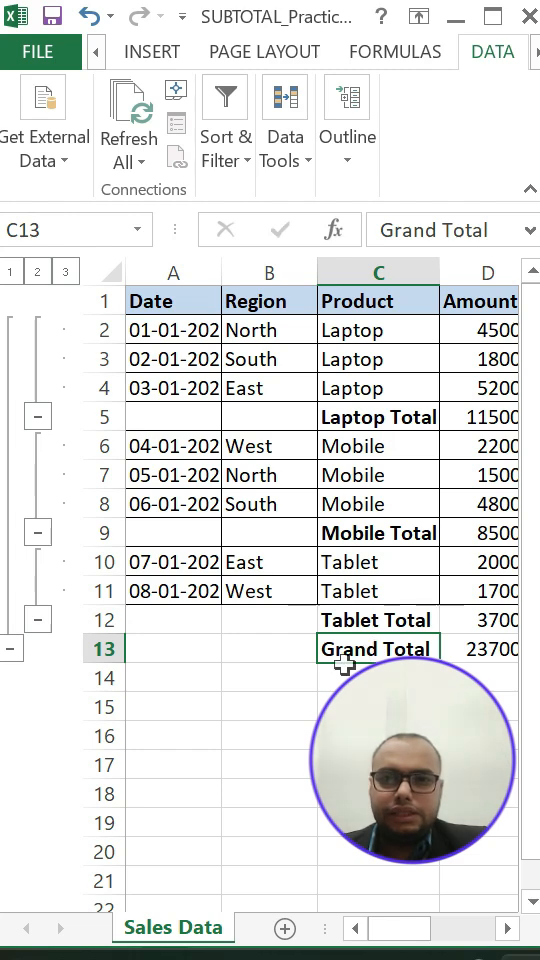
{"action": "mouse_move", "coordinate": [432, 380]}
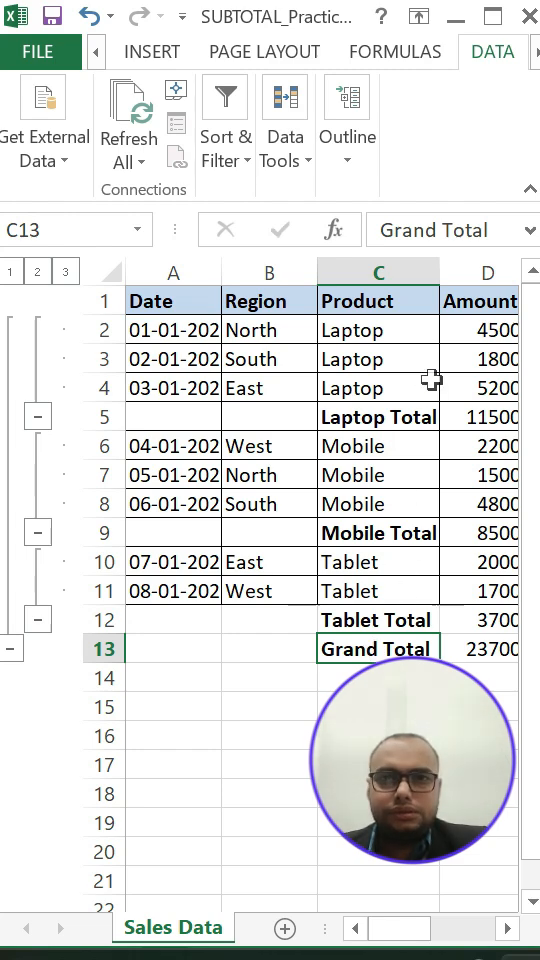